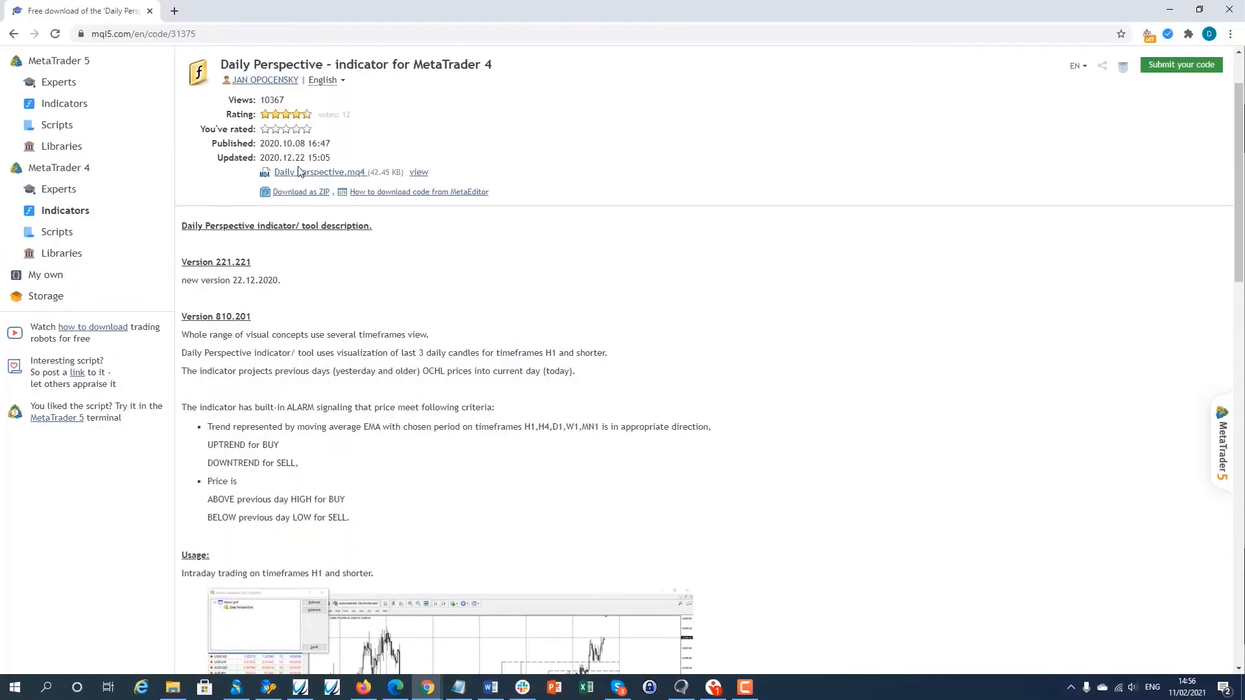
- Save Daily Perspective.mq4 from Chrome, then open MetaTrader 4's data folder
left_click(321, 173)
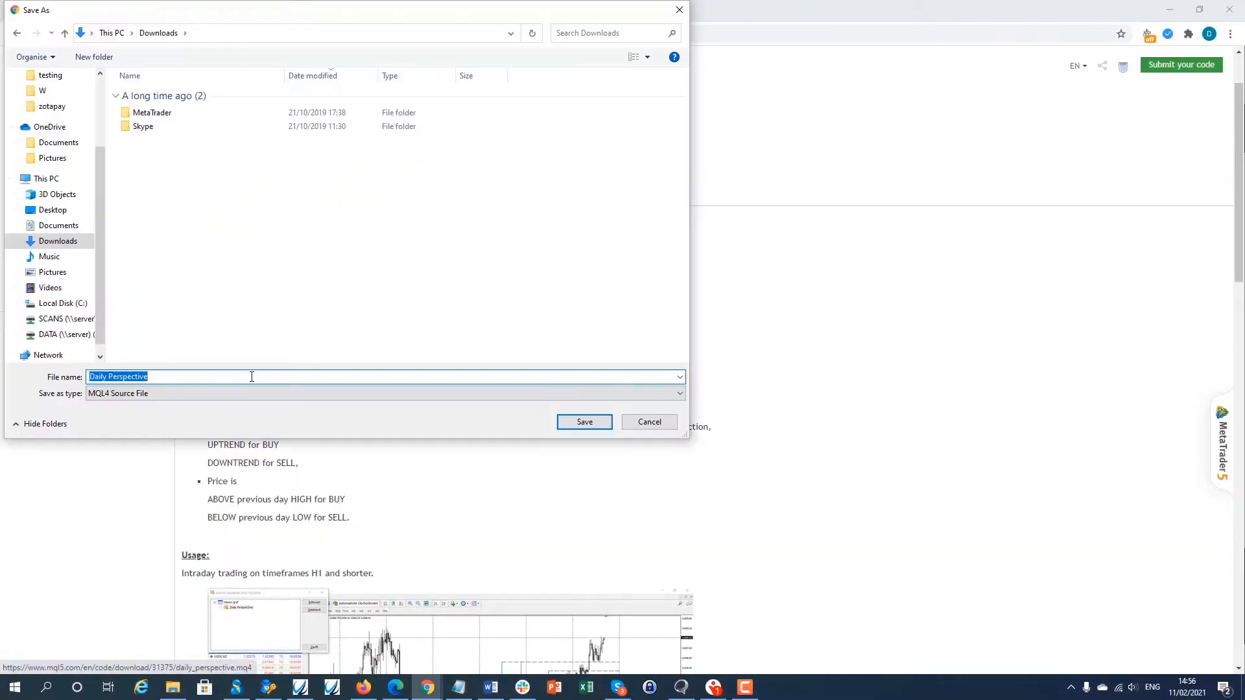
left_click(584, 422)
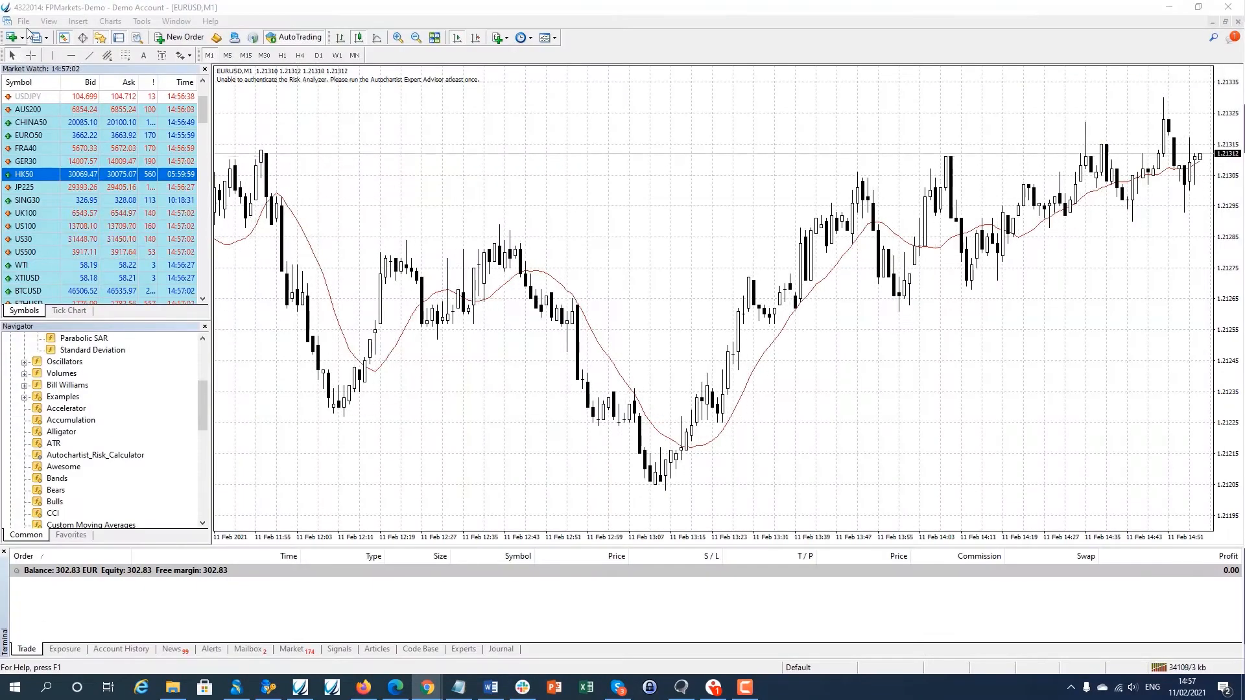
left_click(23, 21)
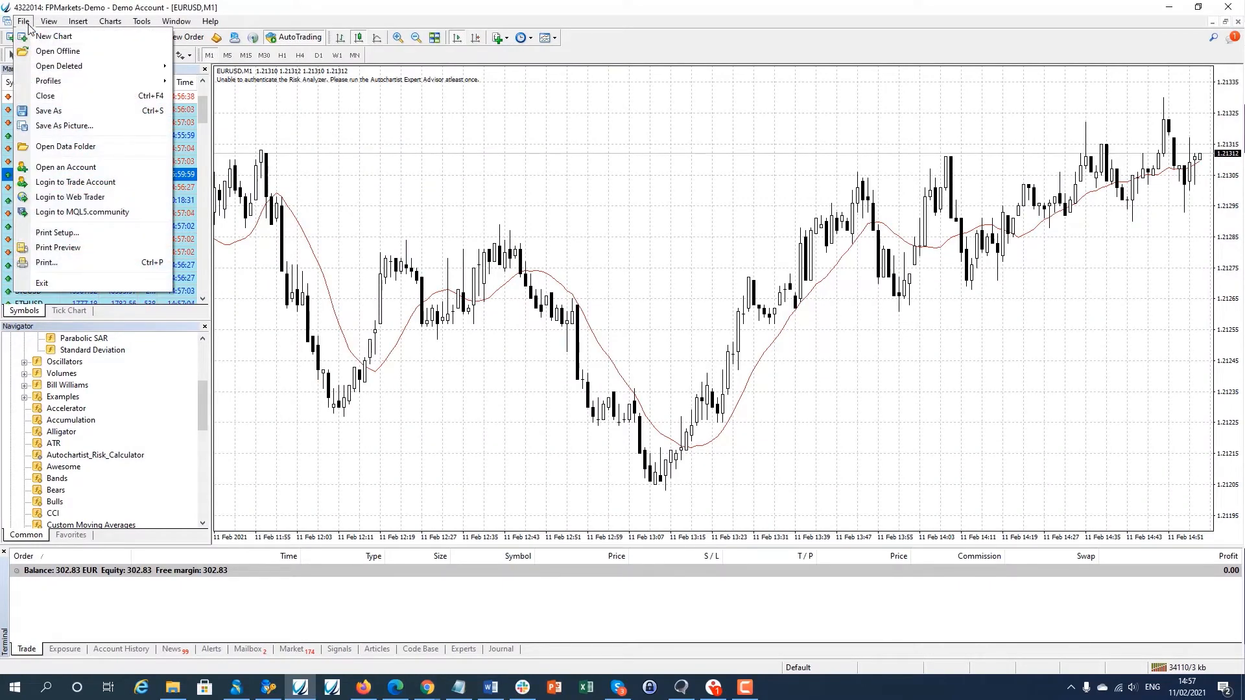
left_click(65, 146)
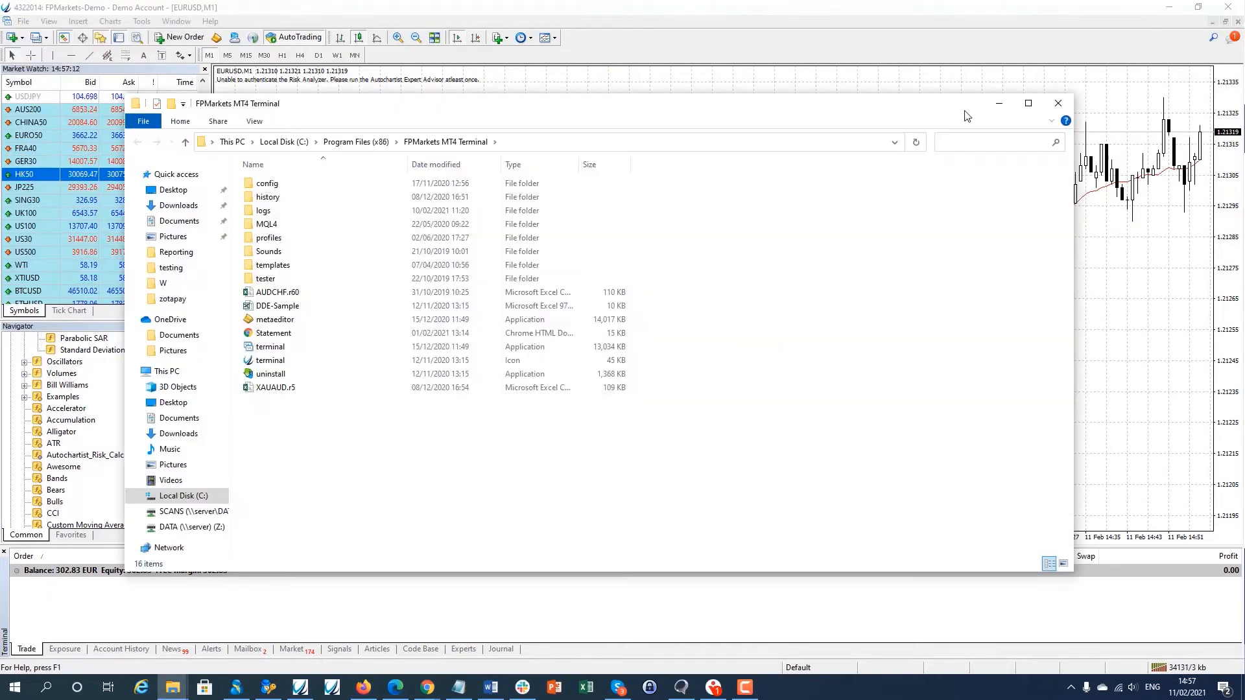
- Put the Daily Perspective file into the MQL4\Indicators folder
left_click(262, 210)
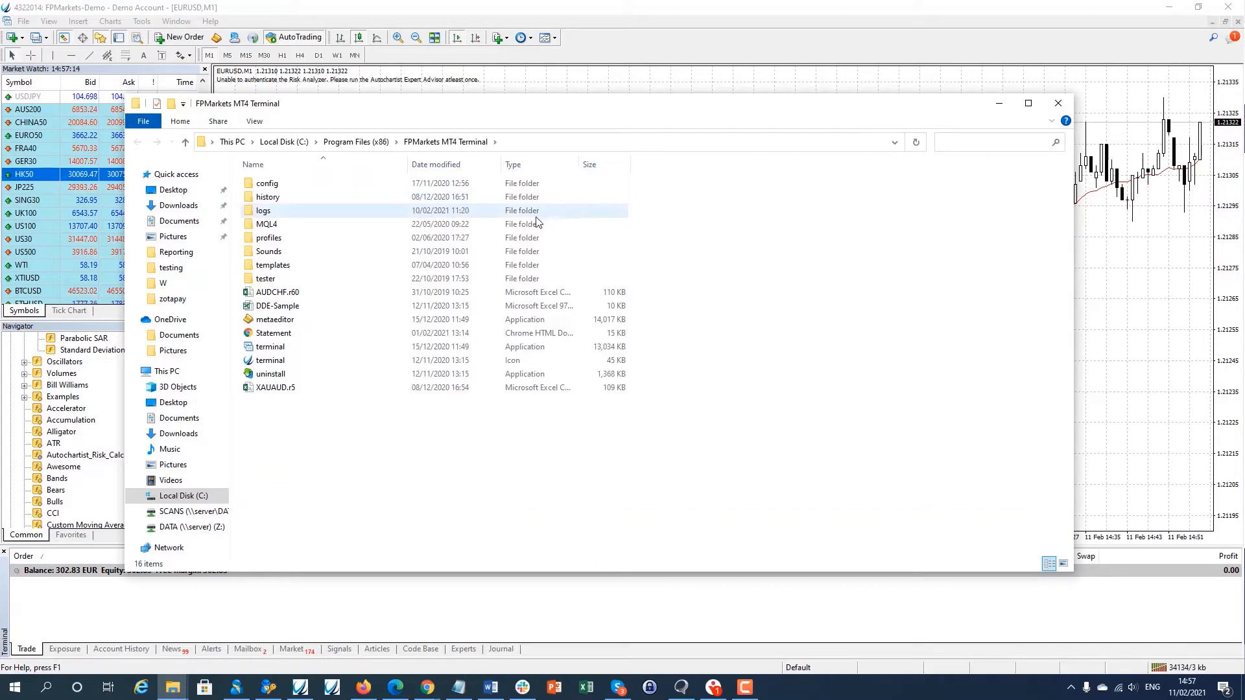
double_click(266, 224)
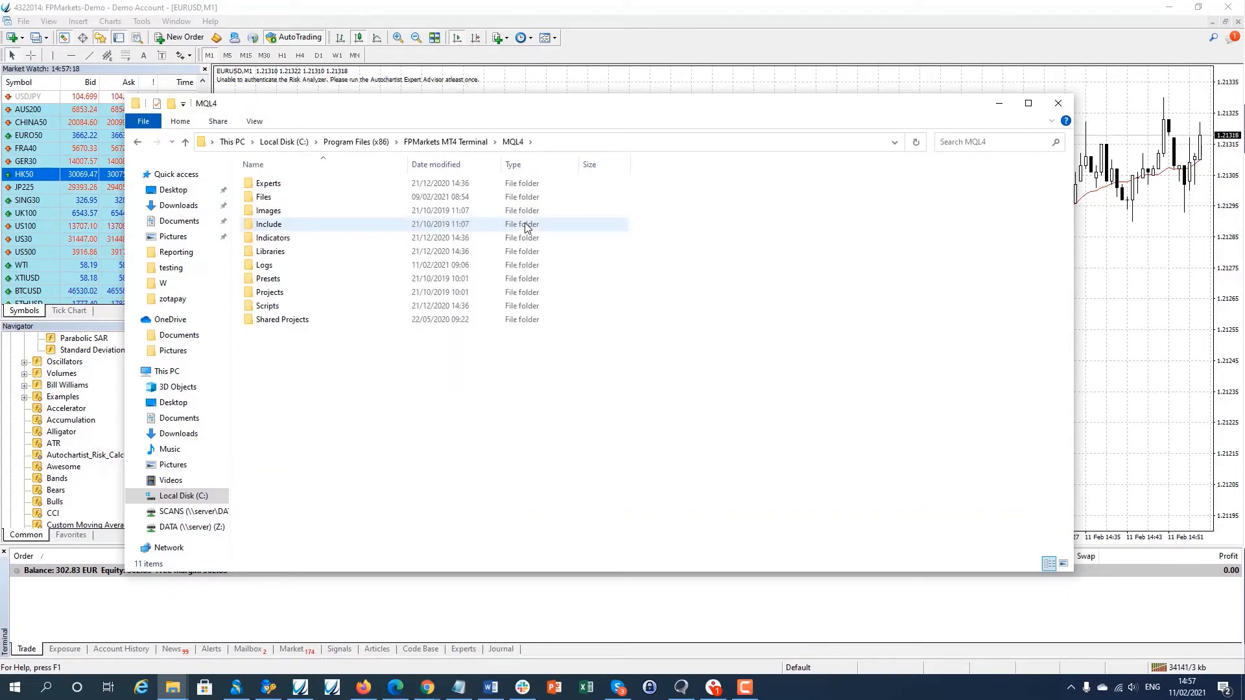
double_click(273, 237)
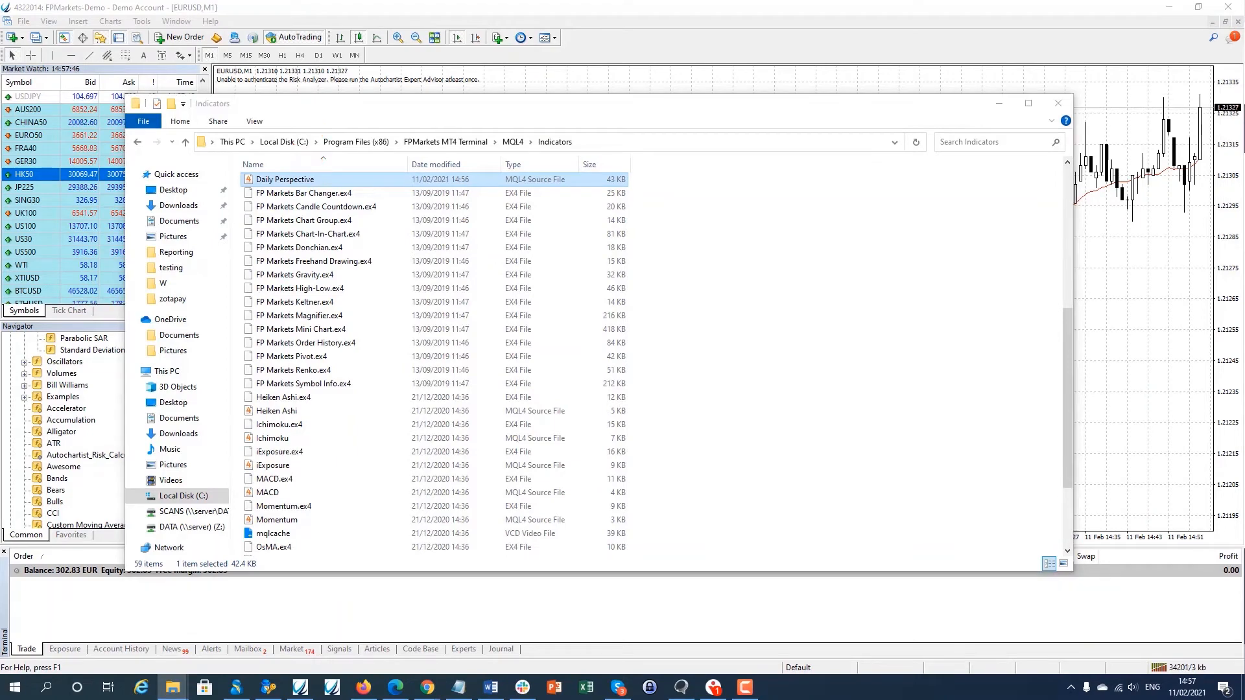
right_click(300, 687)
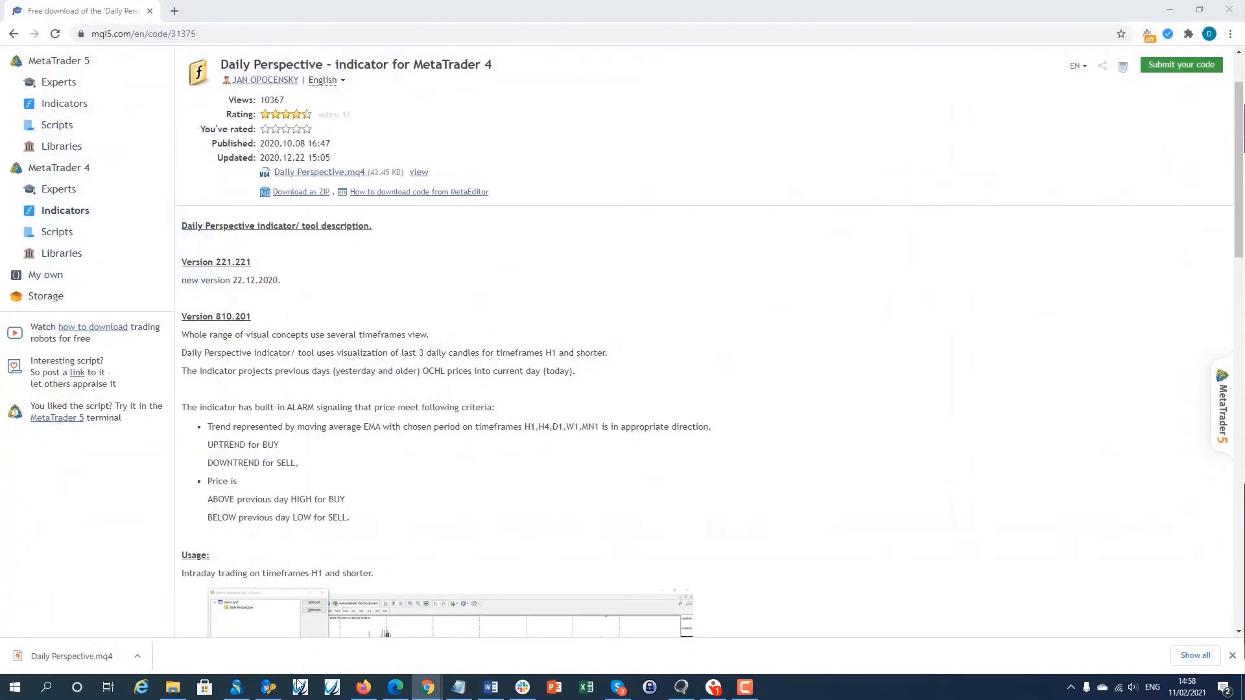
- Select Daily Perspective in MetaTrader 4's Navigator indicator list
left_click(299, 688)
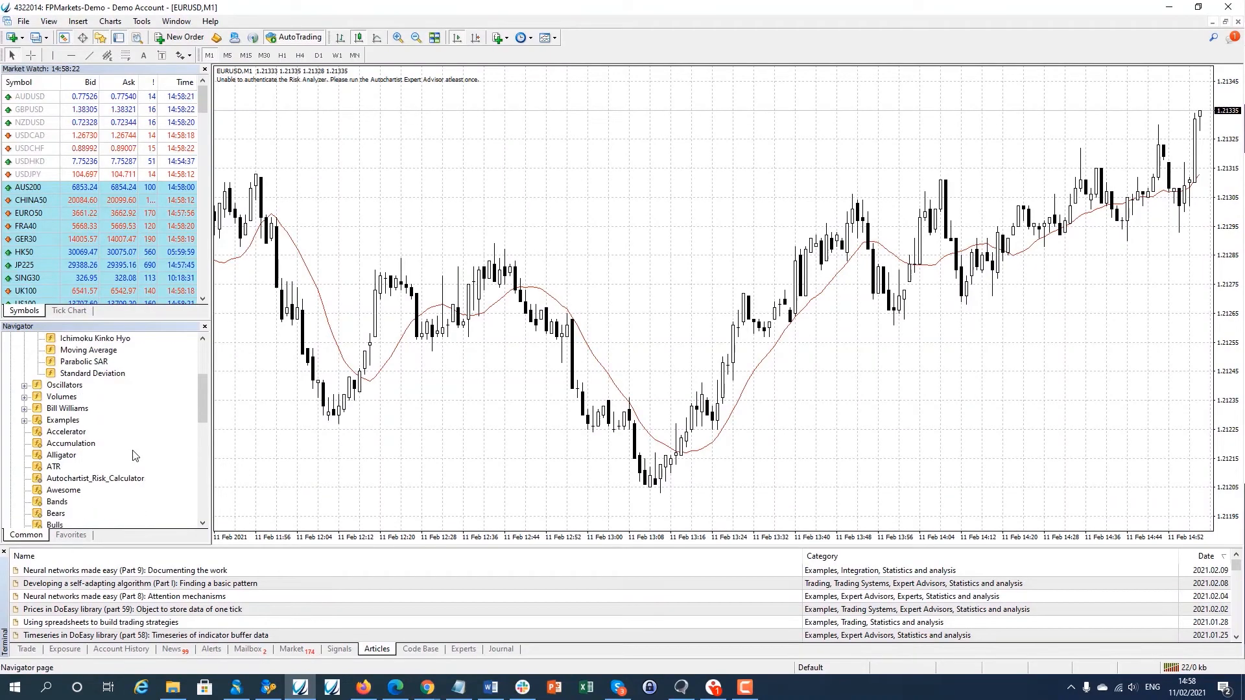
scroll("down", 3)
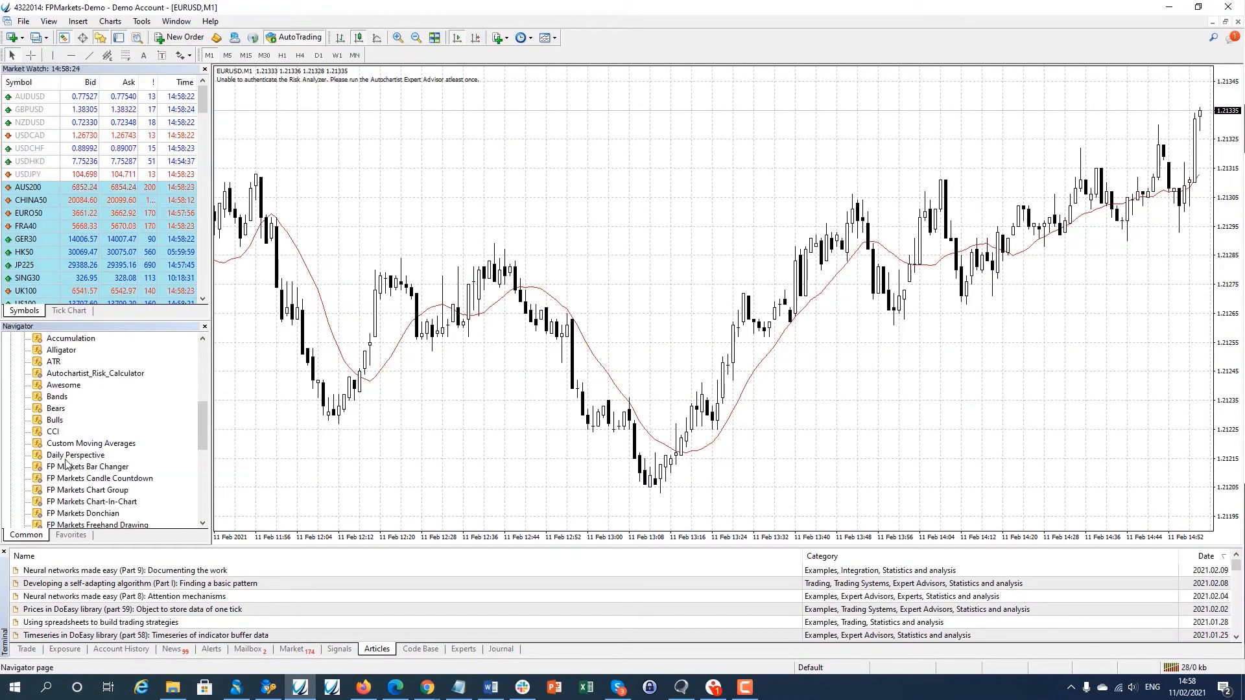
left_click(74, 455)
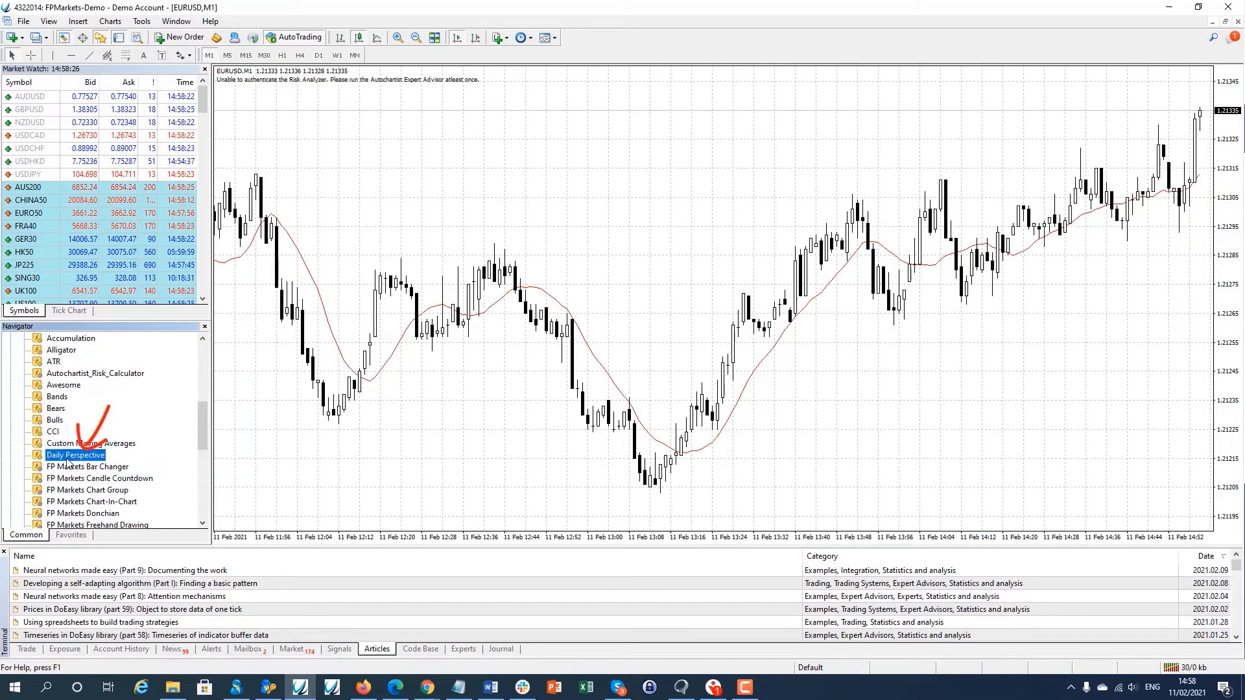
- Attach Daily Perspective to EURUSD with MediumSeaGreen colour, then close the indicators list
double_click(76, 454)
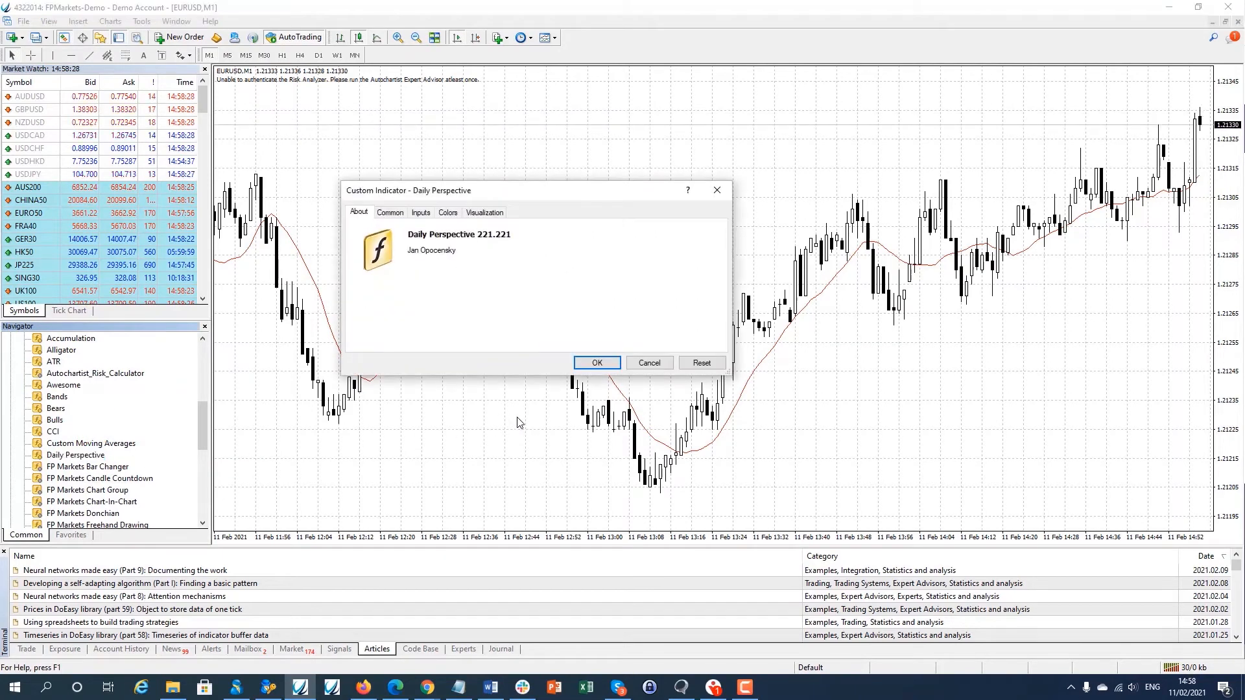
left_click(390, 212)
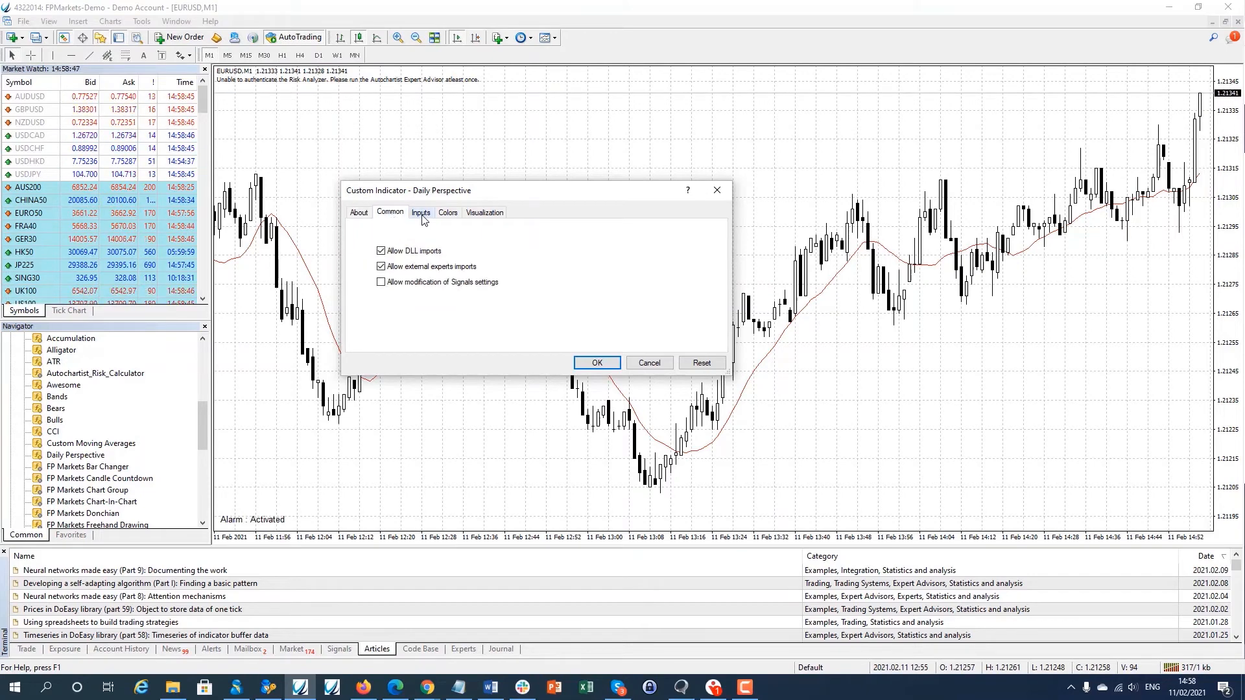
left_click(421, 212)
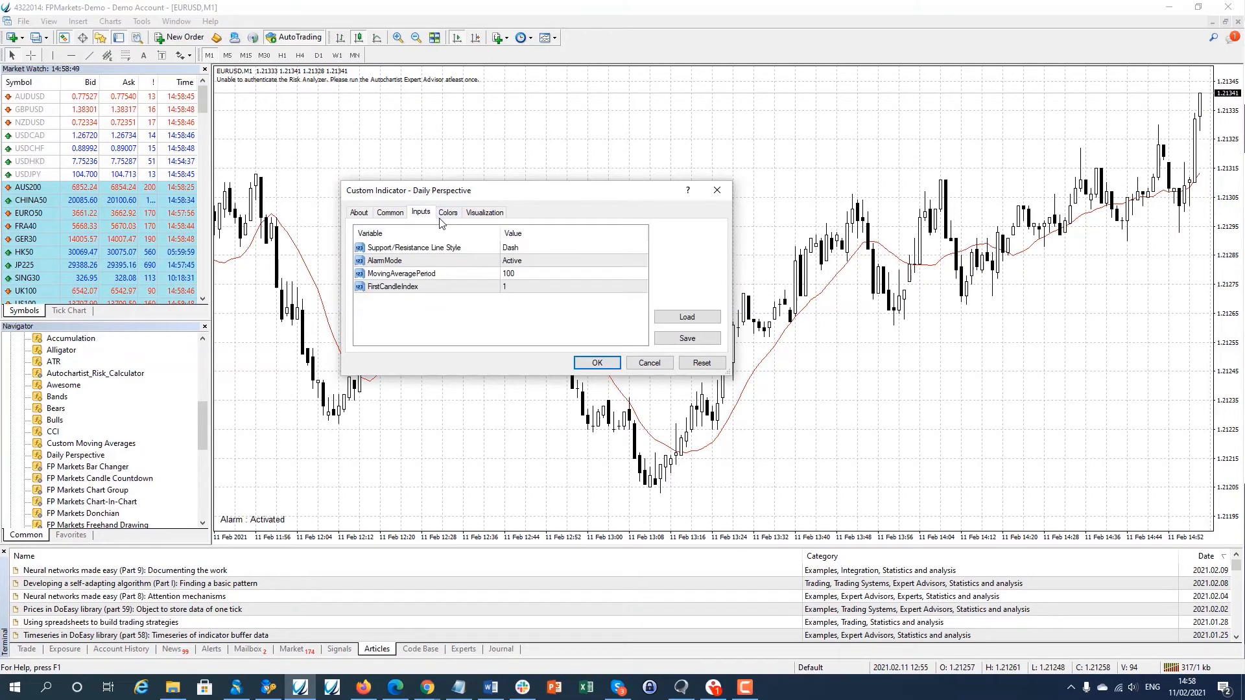
left_click(446, 212)
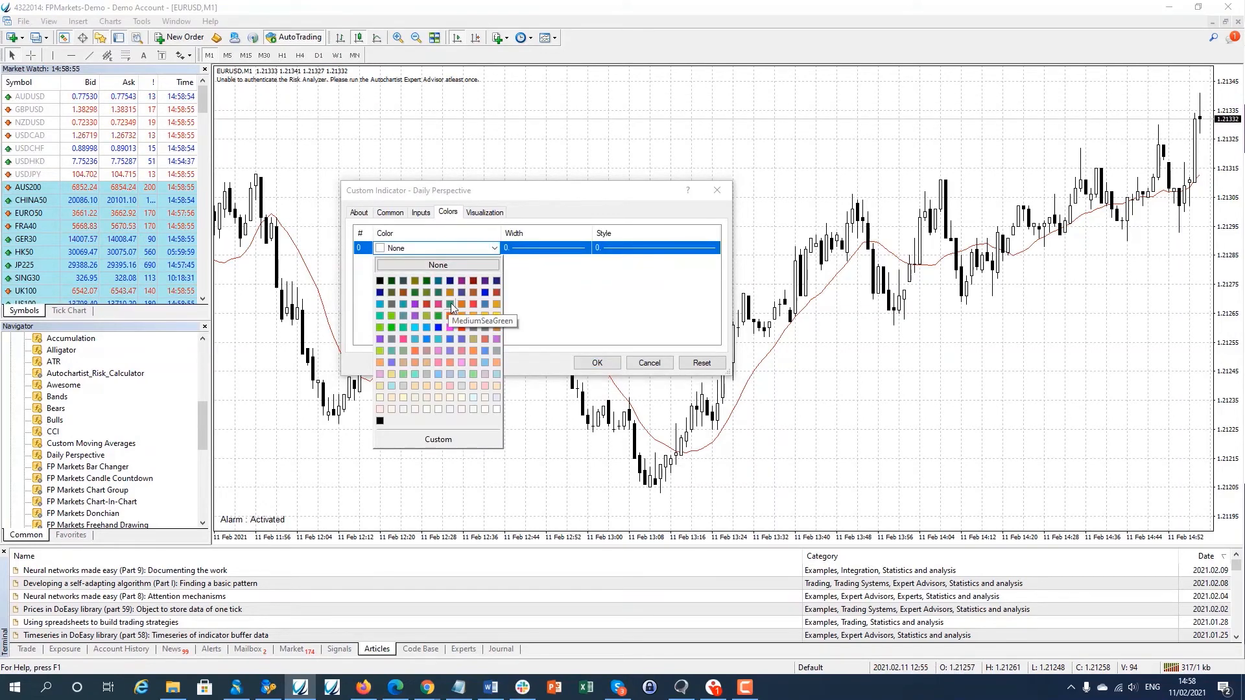
left_click(450, 306)
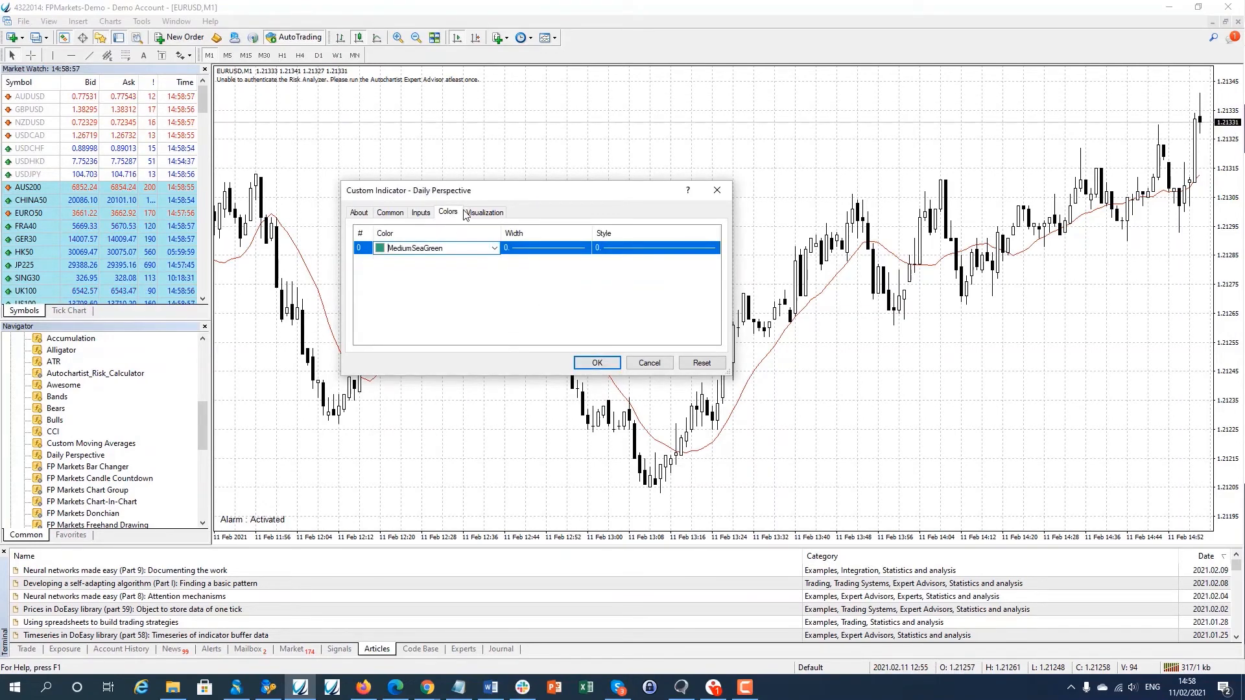
left_click(484, 212)
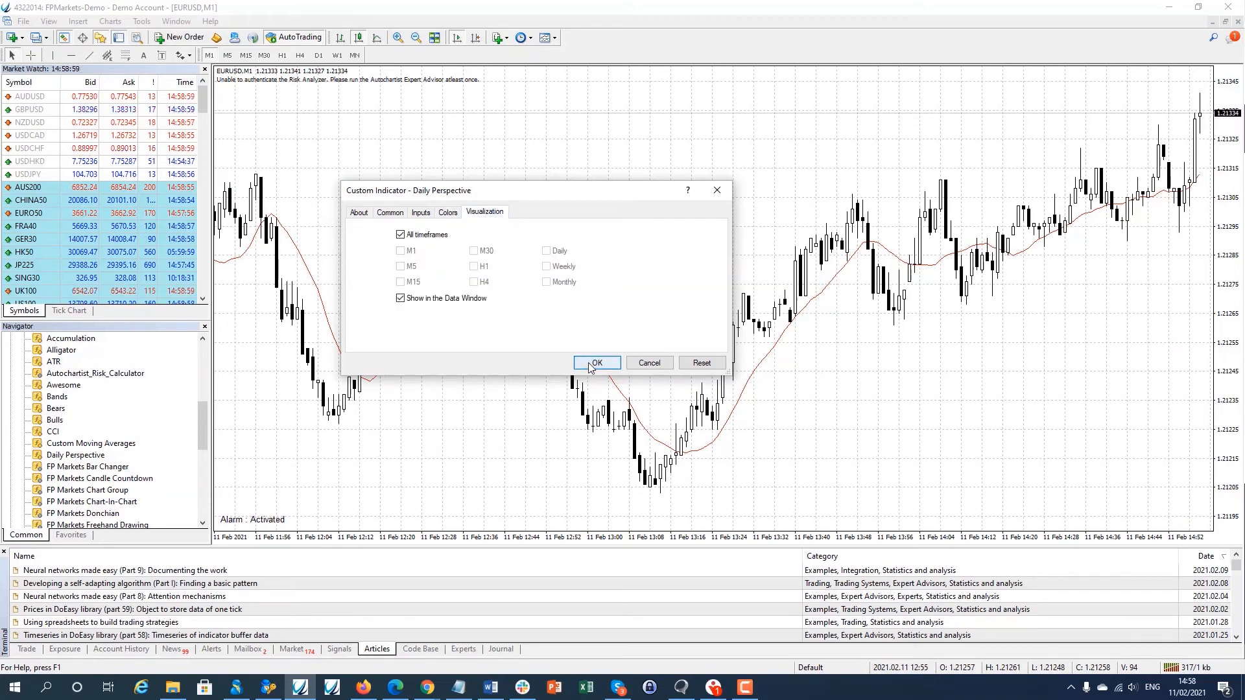
left_click(597, 363)
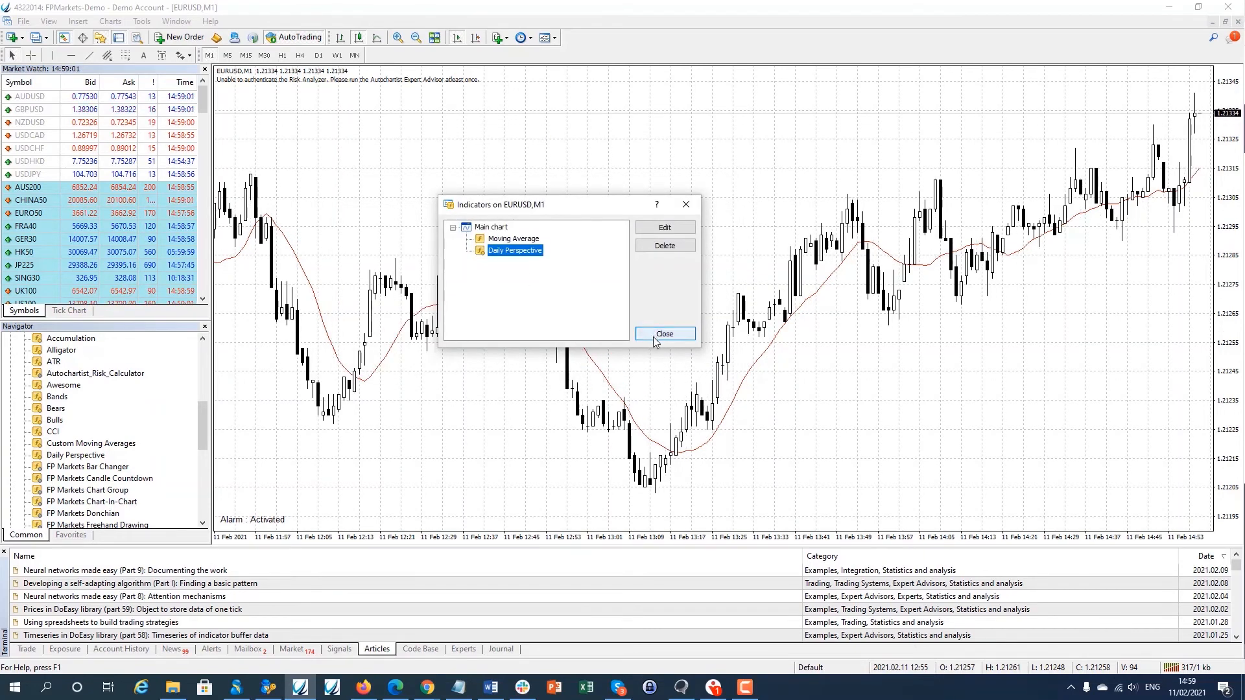
left_click(664, 333)
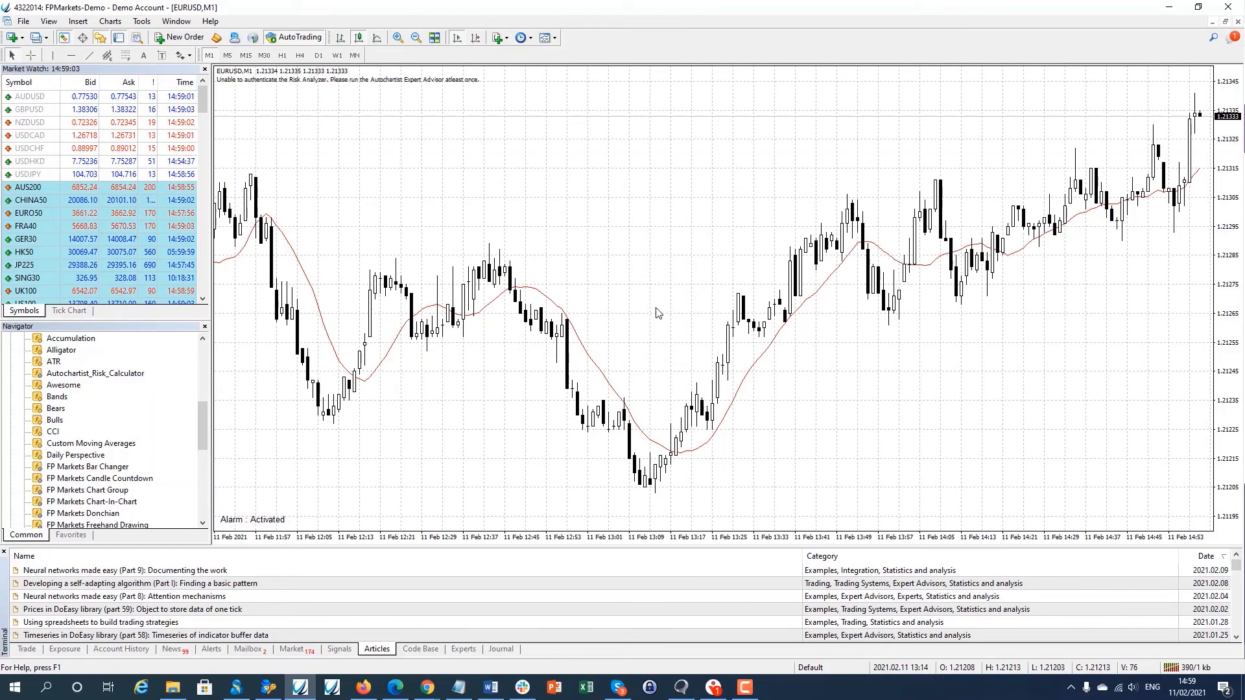